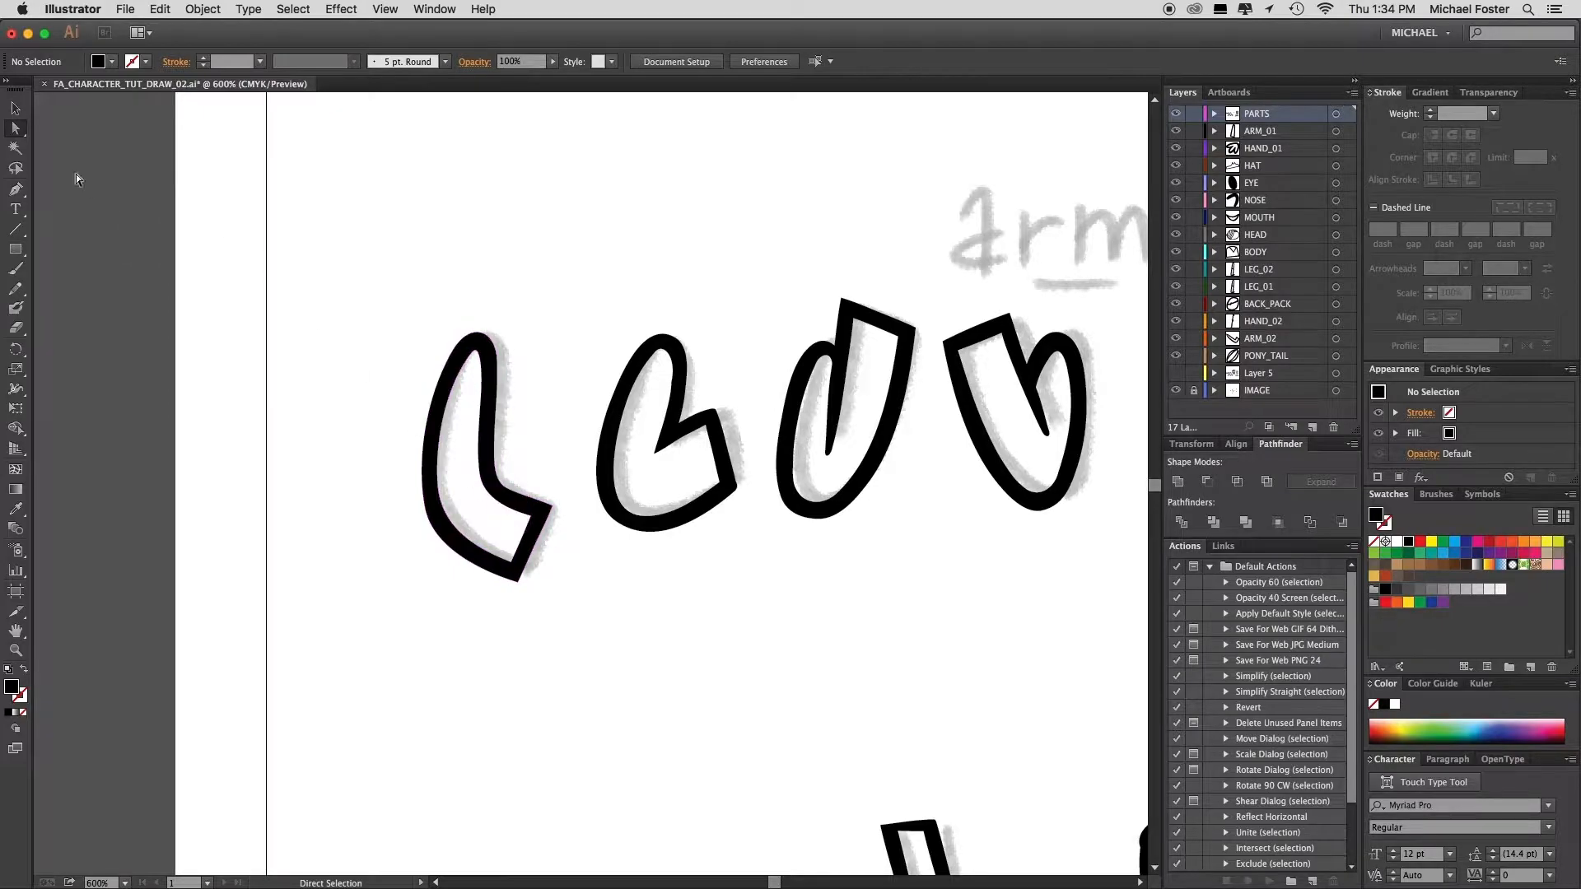
{"action": "mouse_move", "coordinate": [15, 109]}
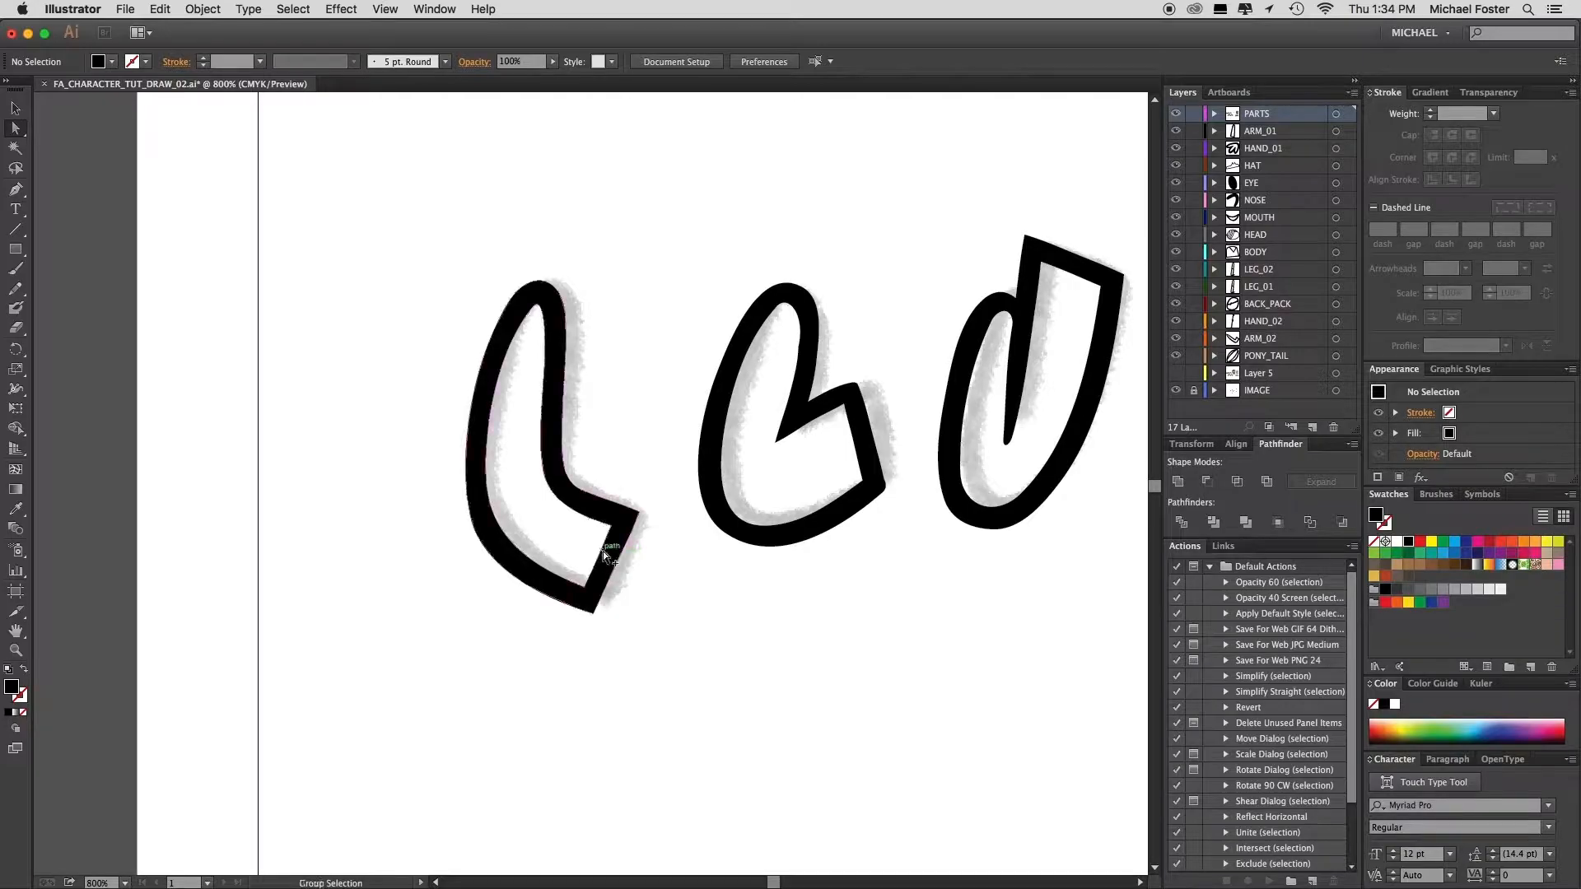
Step: Cut the first arm's inner path and paste it behind the black outline as a fill shape
{"action": "left_click", "coordinate": [600, 532]}
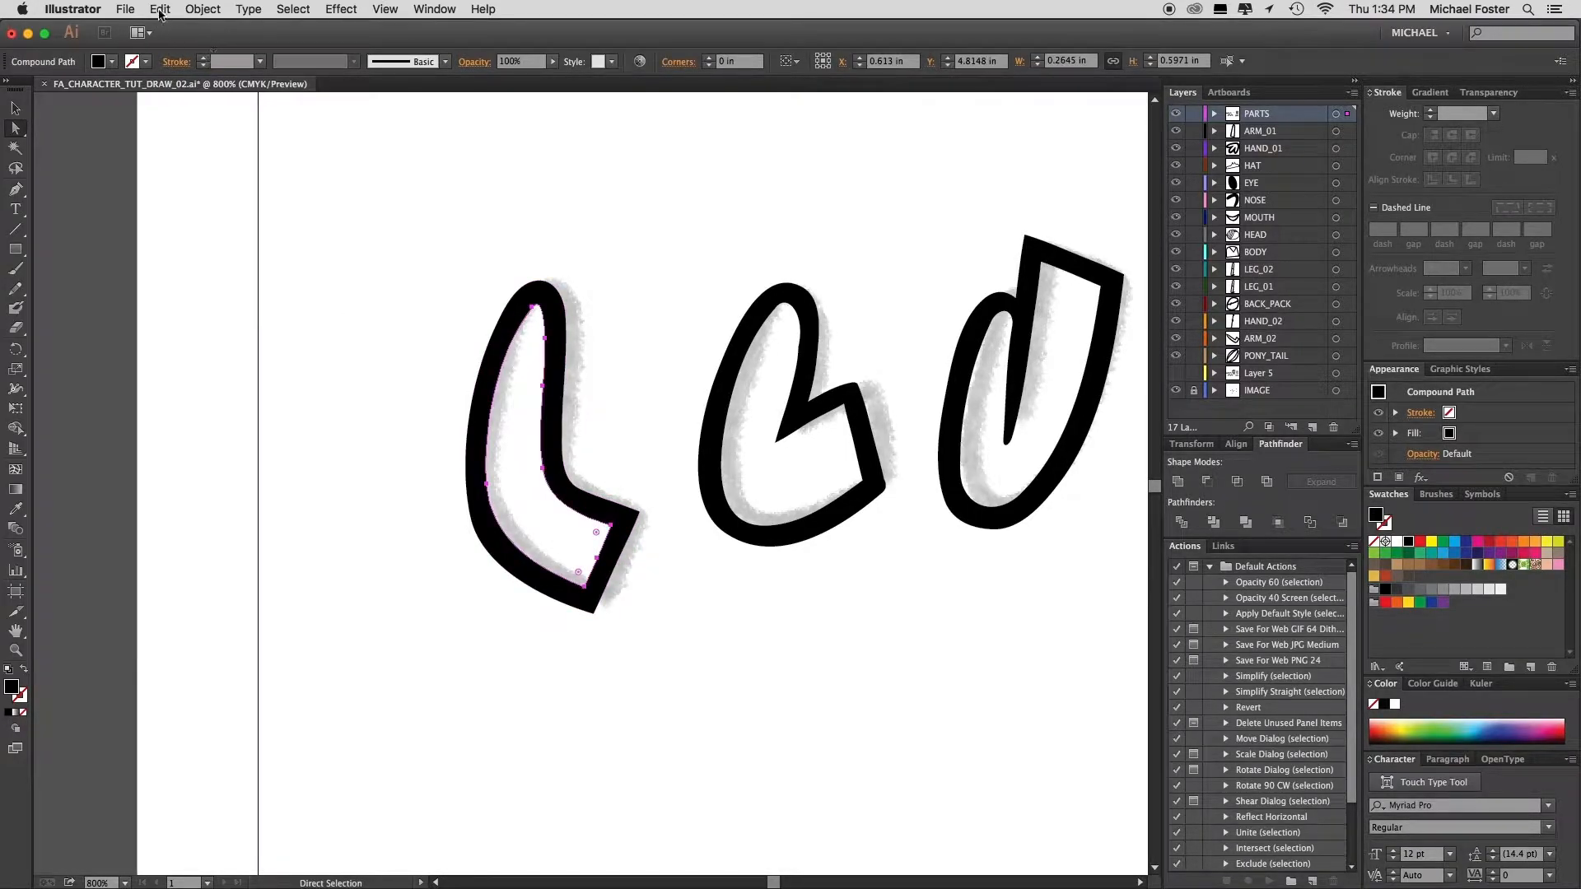
{"action": "left_click", "coordinate": [160, 10]}
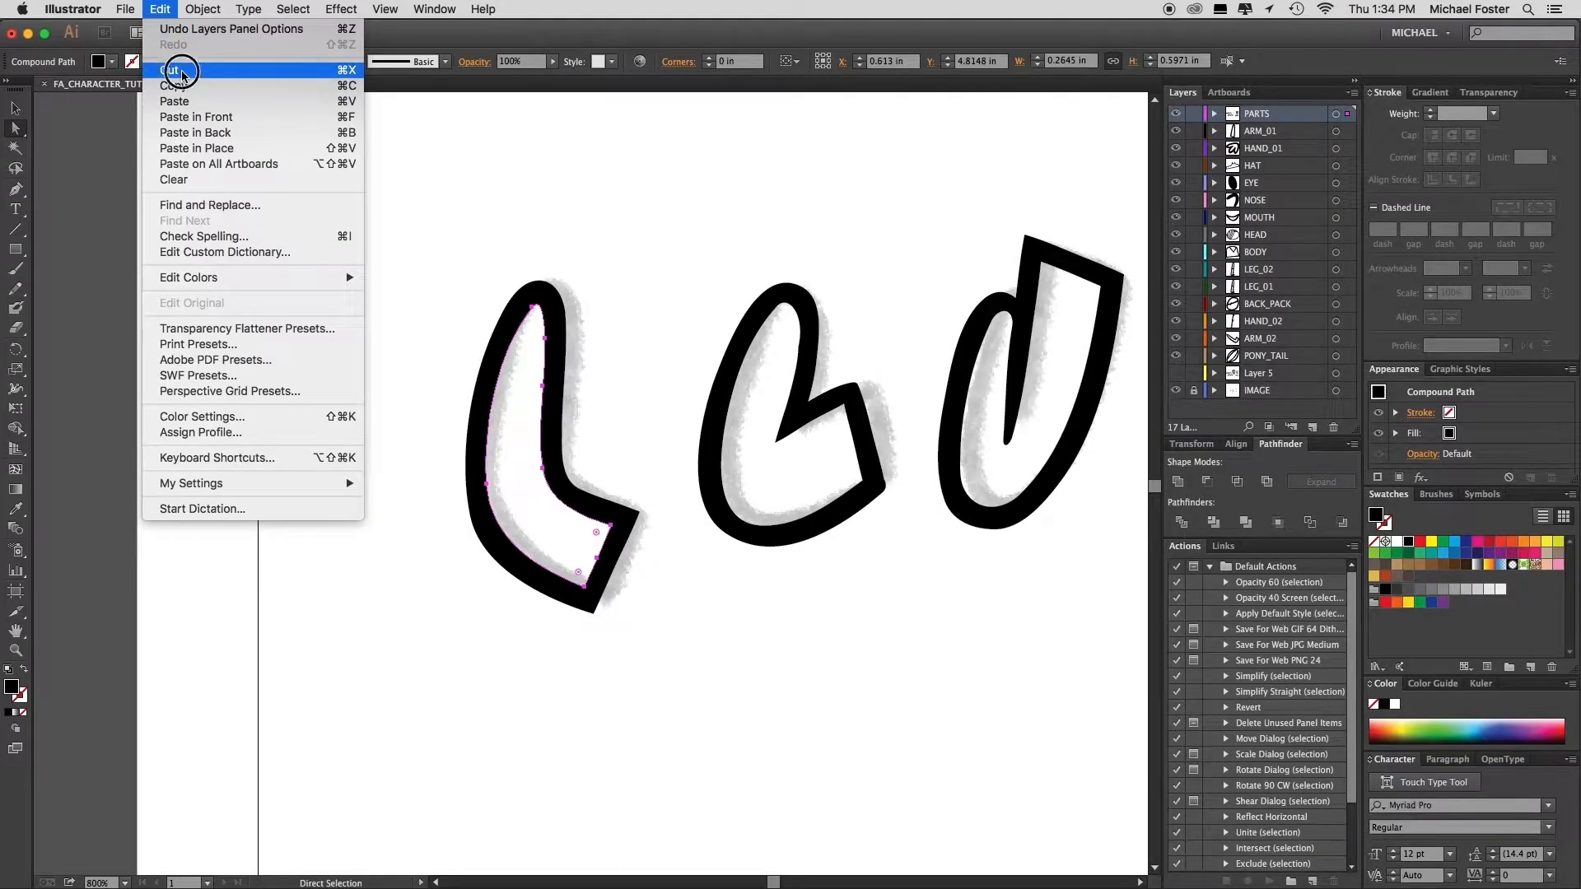
{"action": "left_click", "coordinate": [173, 69]}
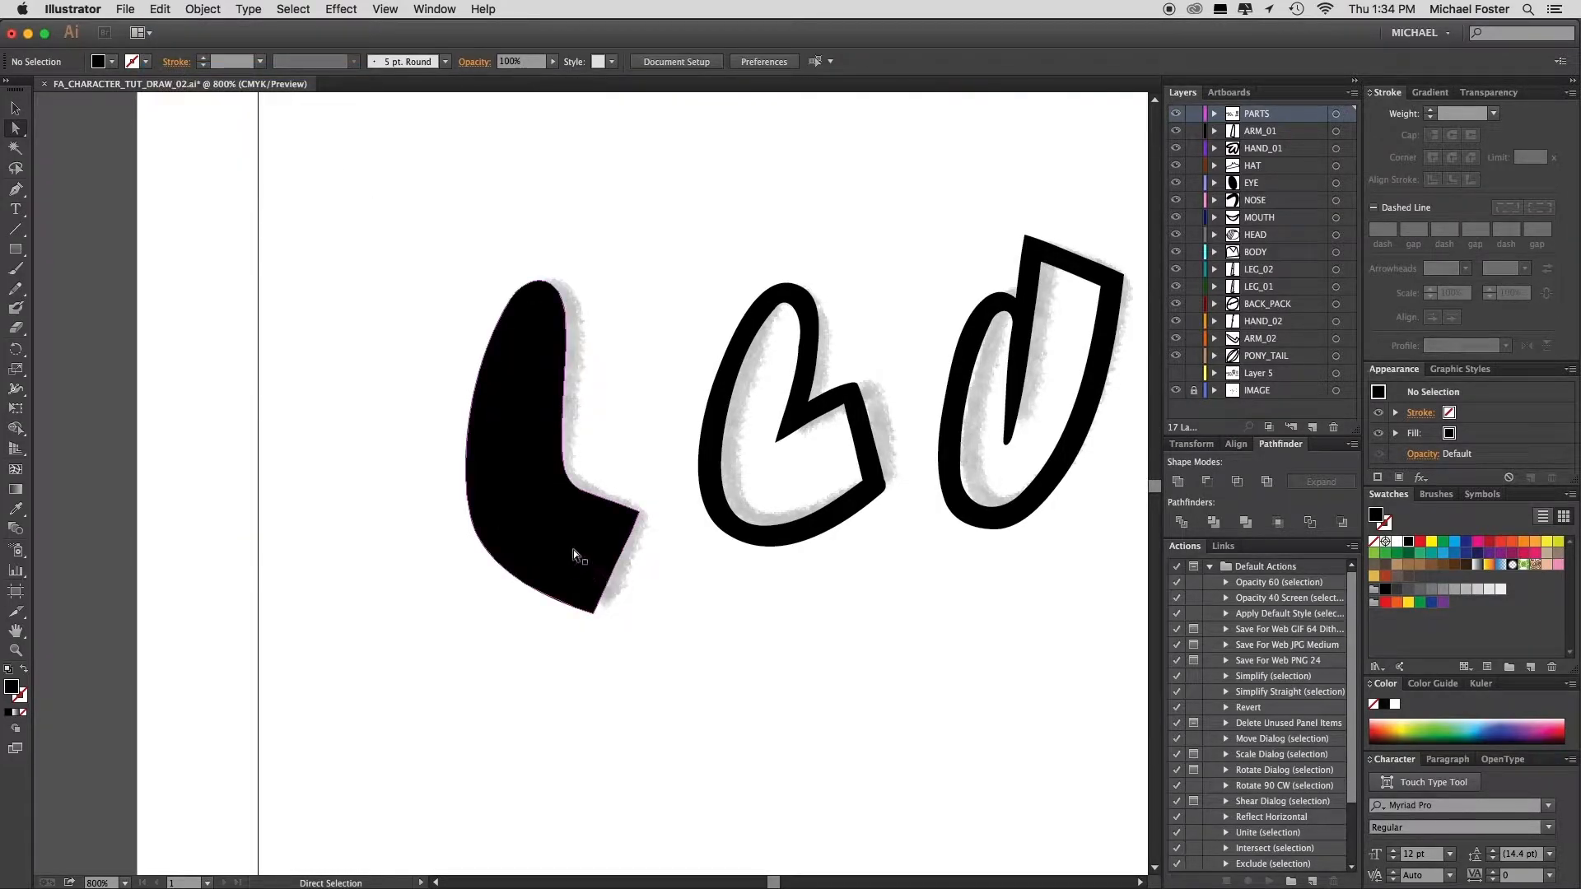
{"action": "left_click", "coordinate": [574, 514]}
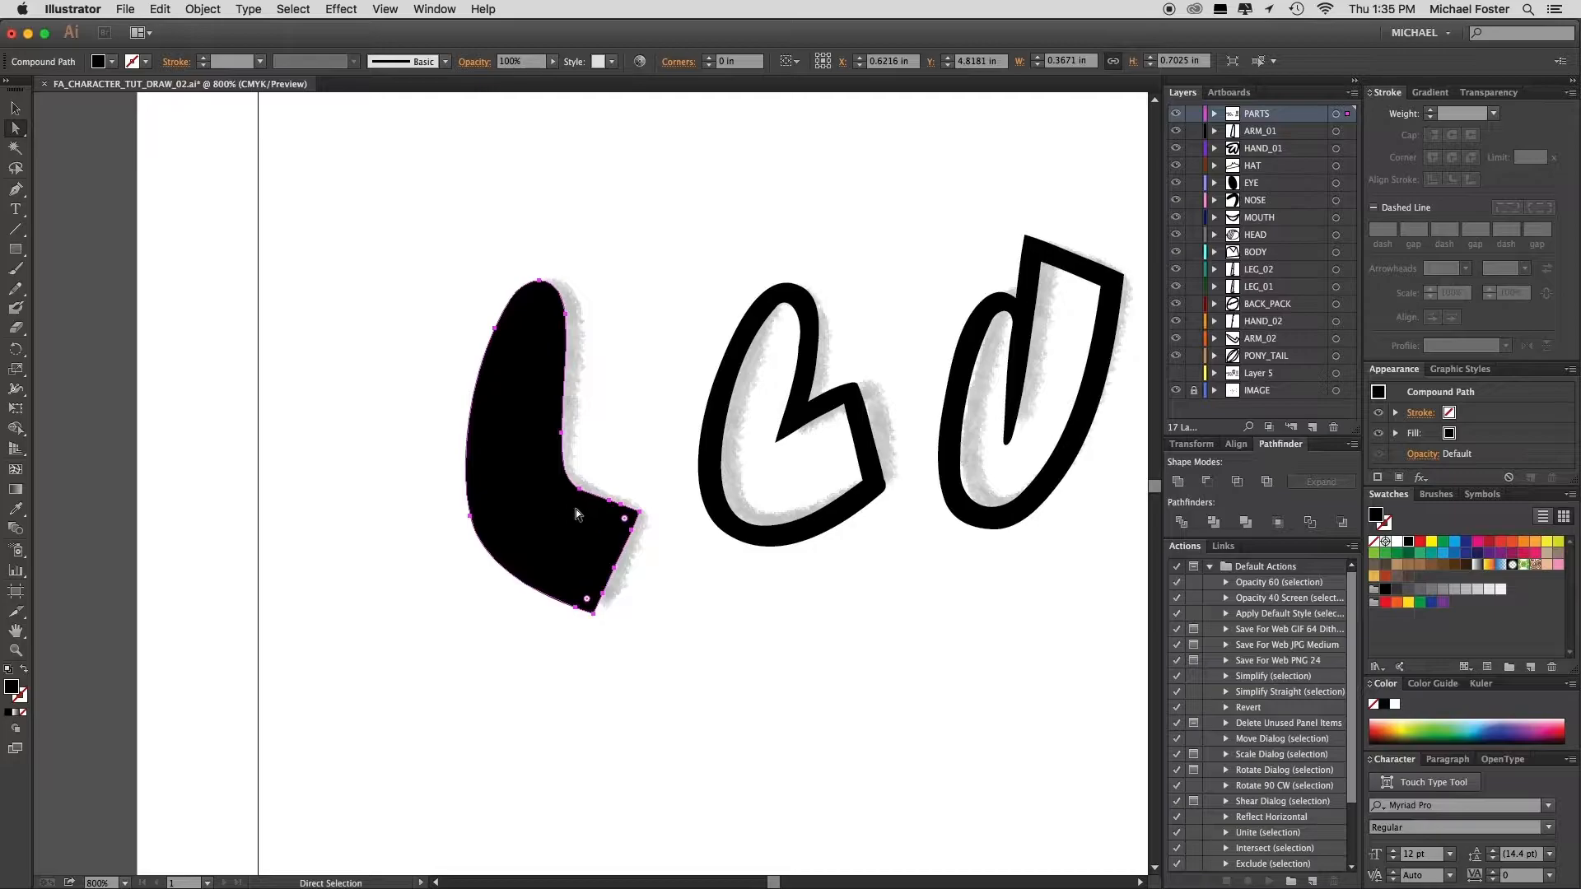
{"action": "left_click", "coordinate": [158, 10]}
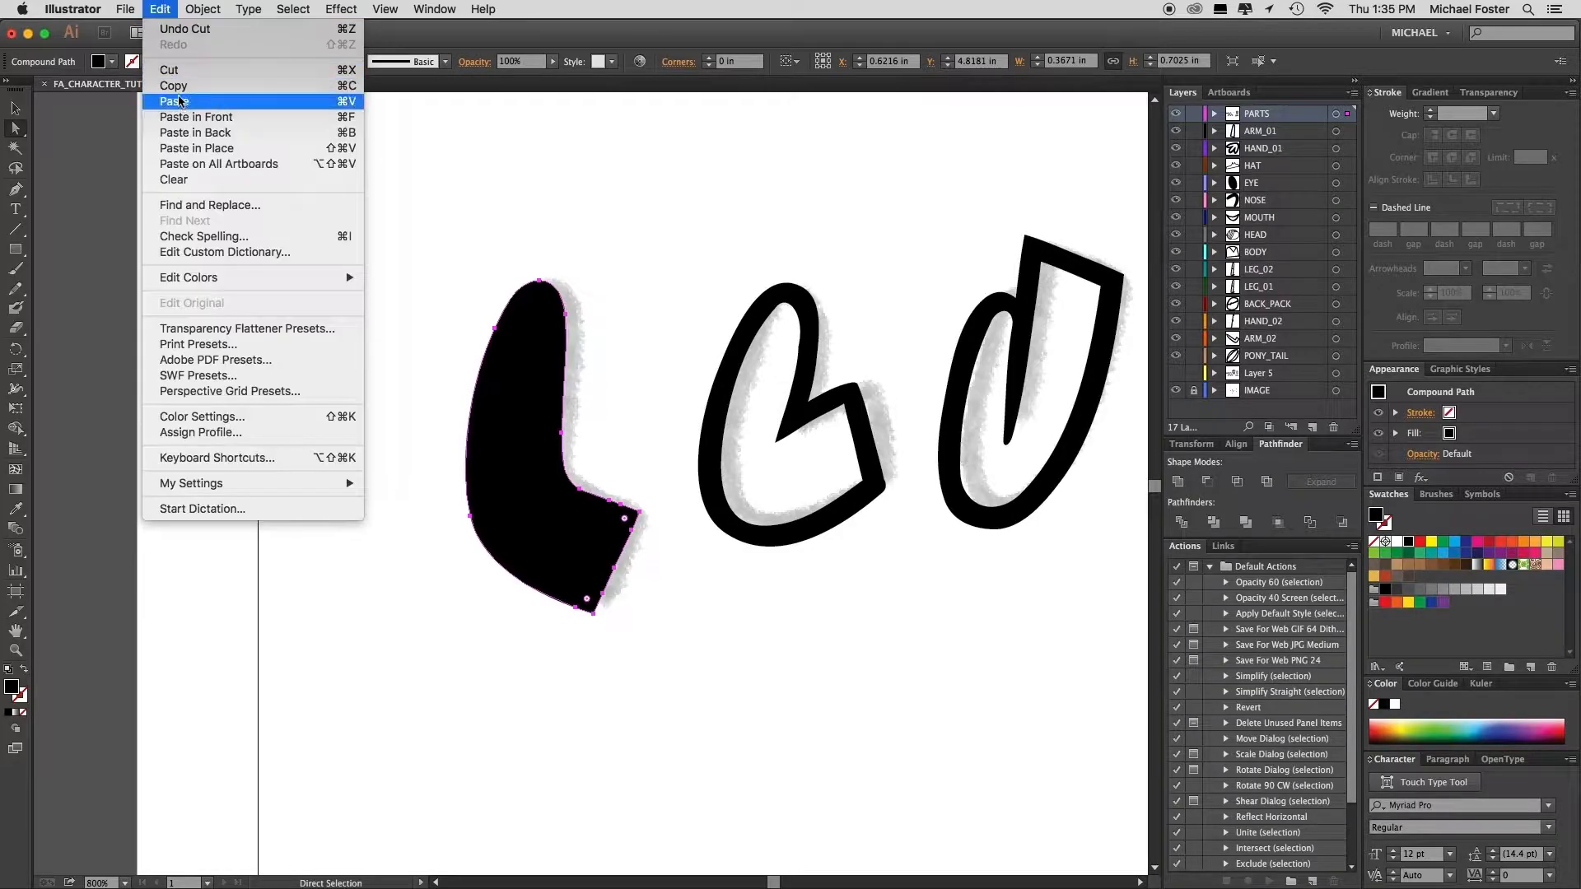
{"action": "left_click", "coordinate": [173, 101]}
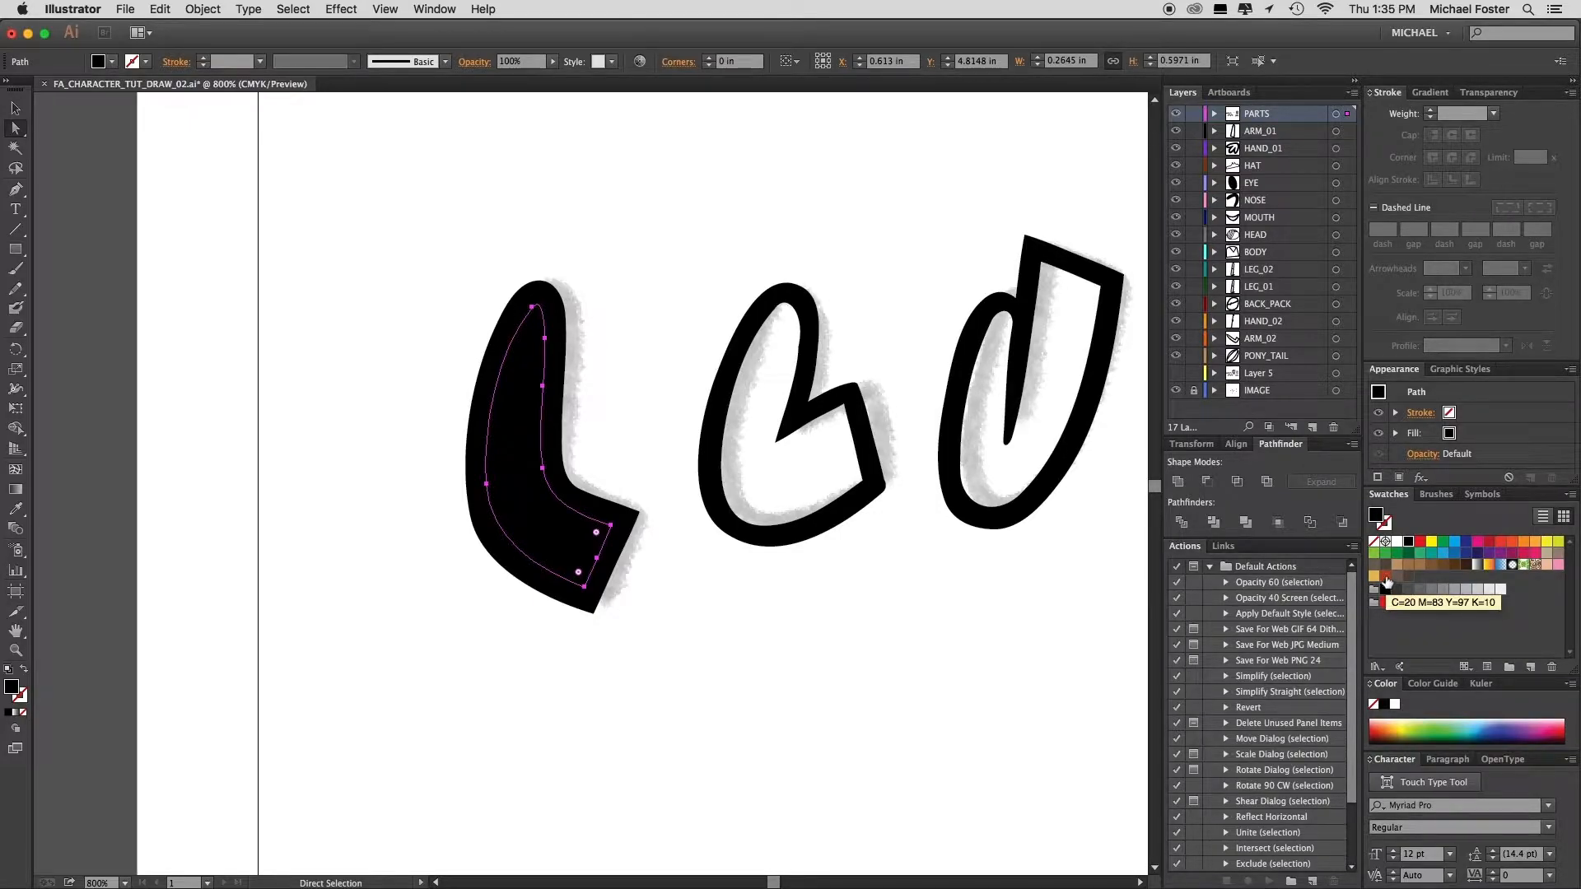
Step: Fill the arm shape with the red-brown swatch and group it with its outline
{"action": "left_click", "coordinate": [1385, 578]}
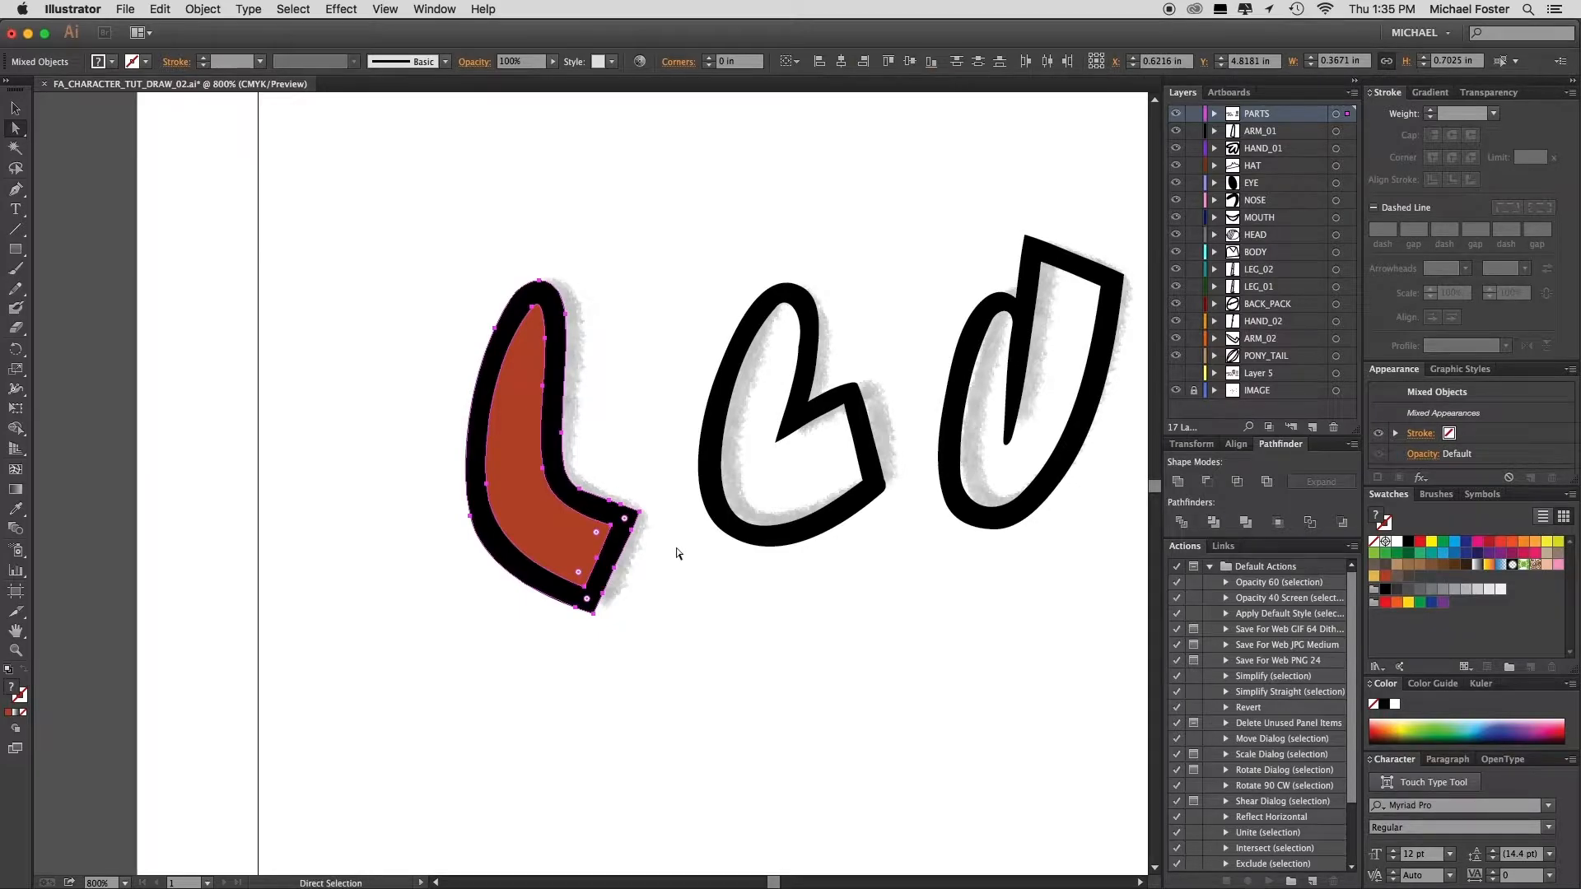
{"action": "left_click", "coordinate": [201, 10]}
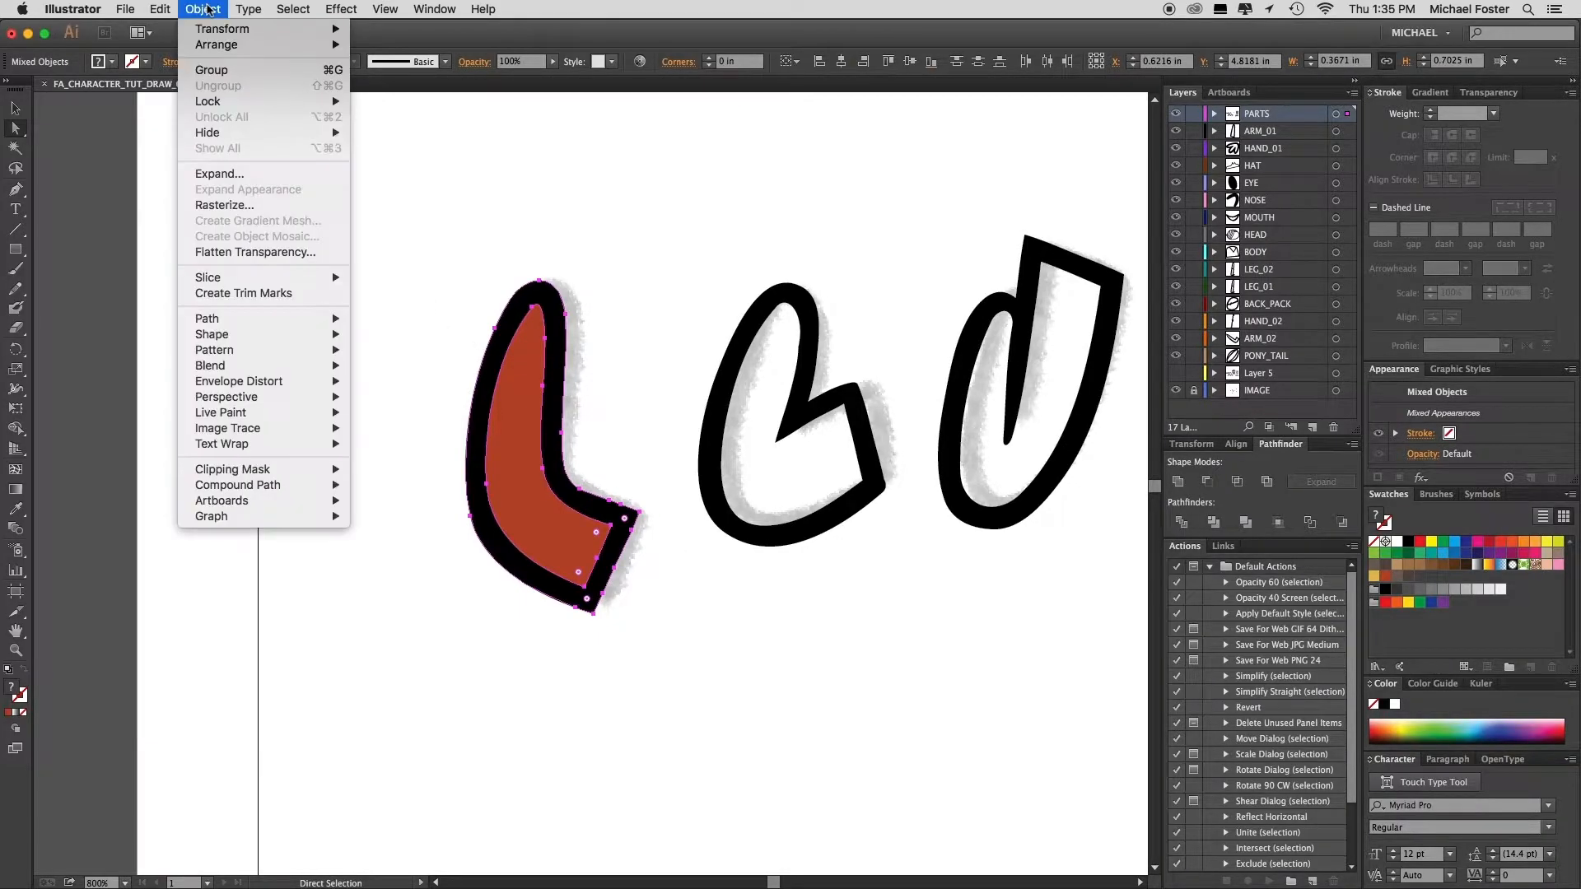
{"action": "left_click", "coordinate": [211, 69]}
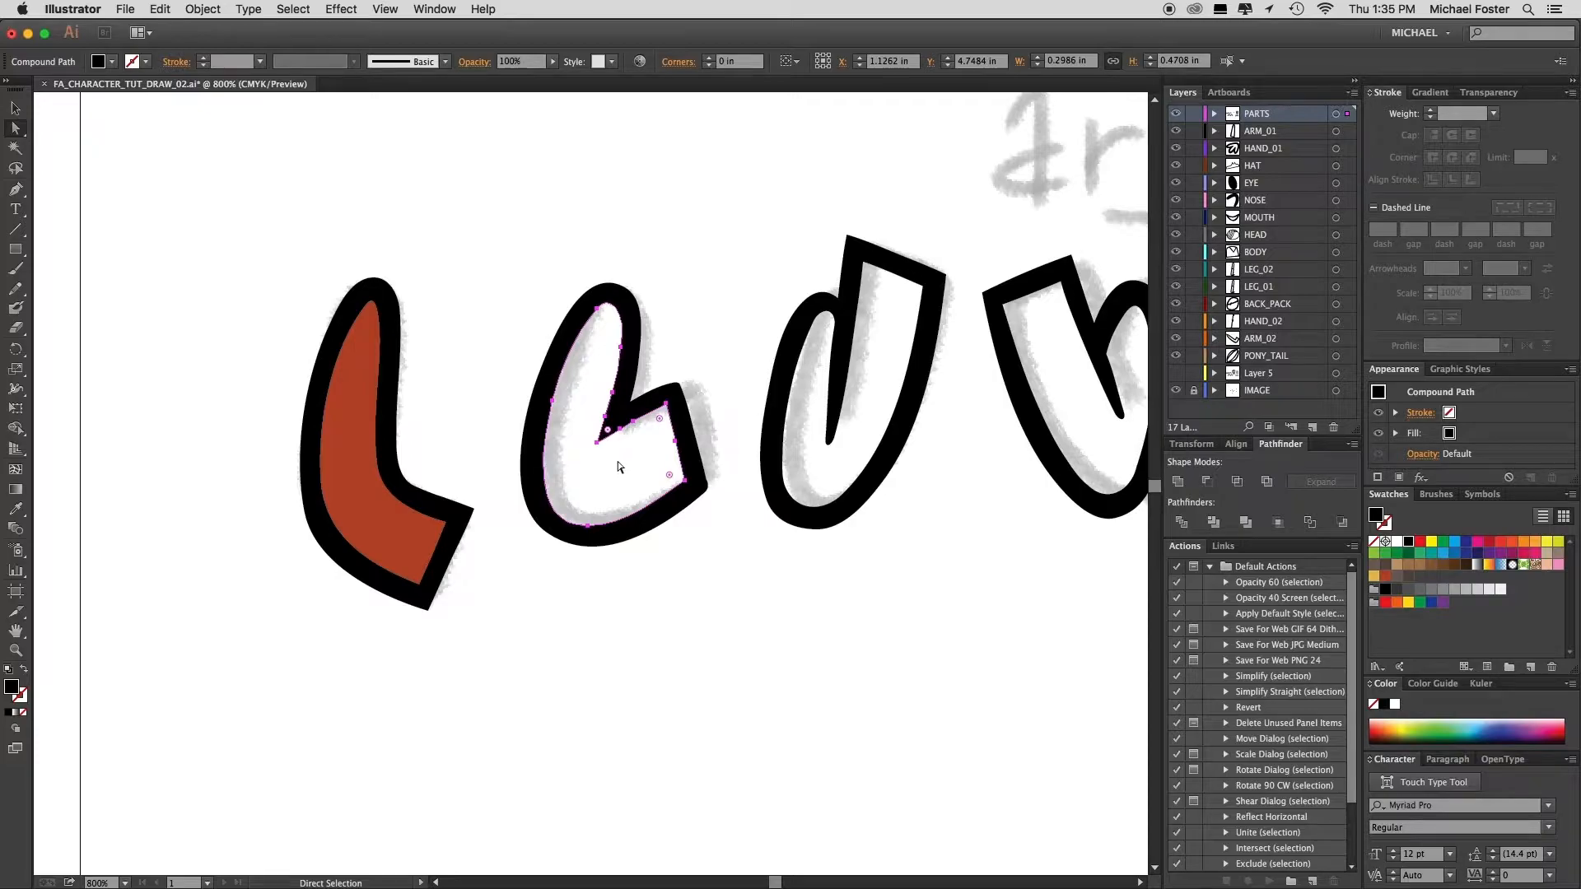
Step: Fill the second arm red-brown behind its outline, then set up the third arm's fill shape
{"action": "left_click", "coordinate": [159, 10]}
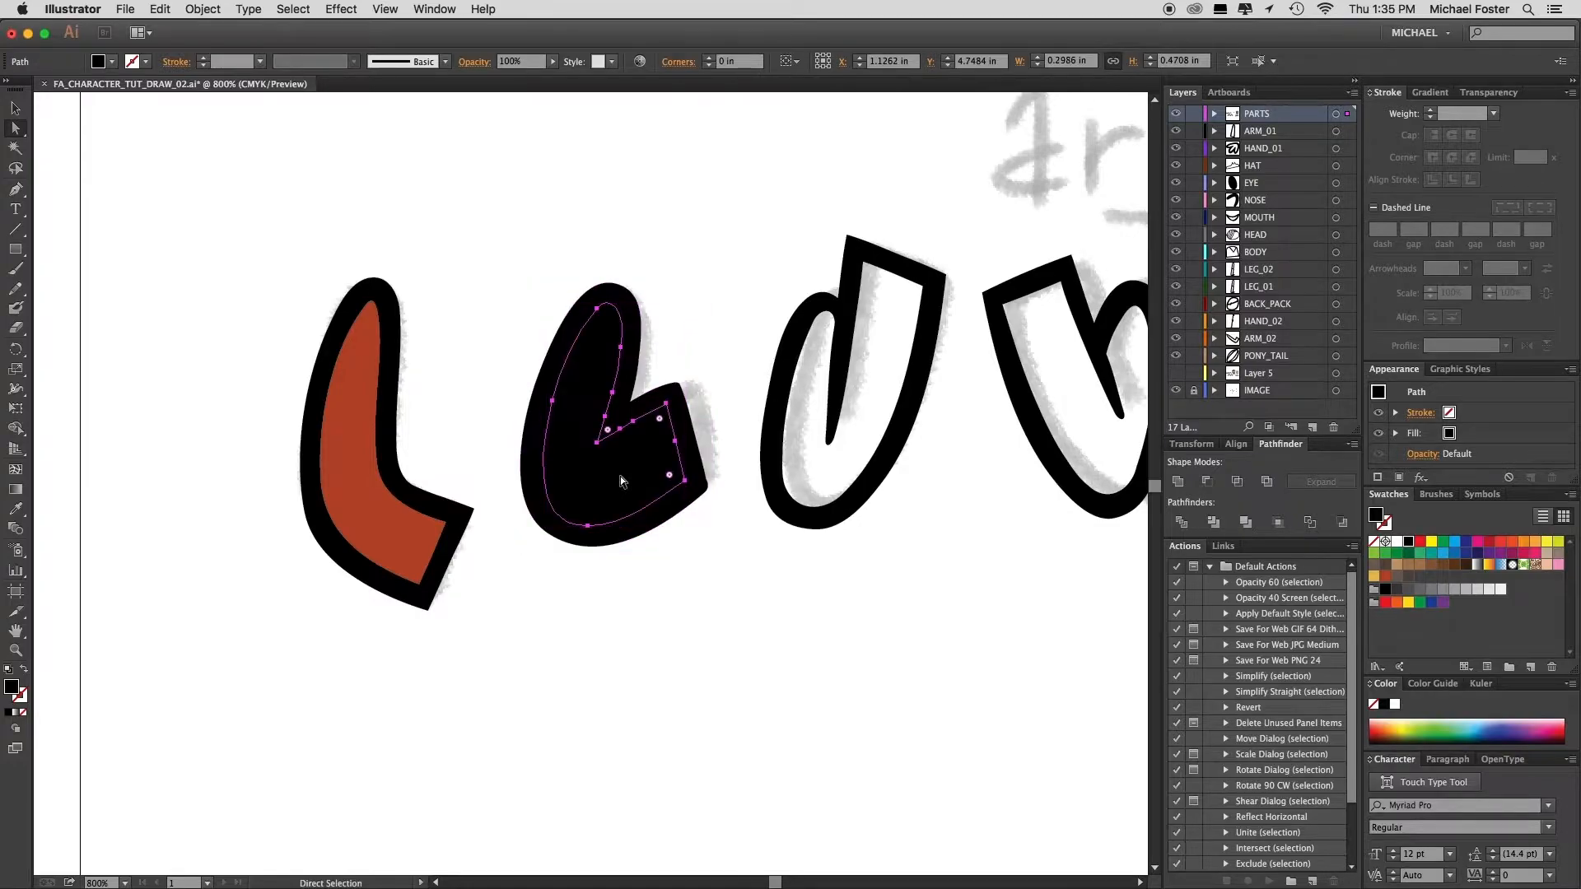
{"action": "left_click", "coordinate": [1385, 575]}
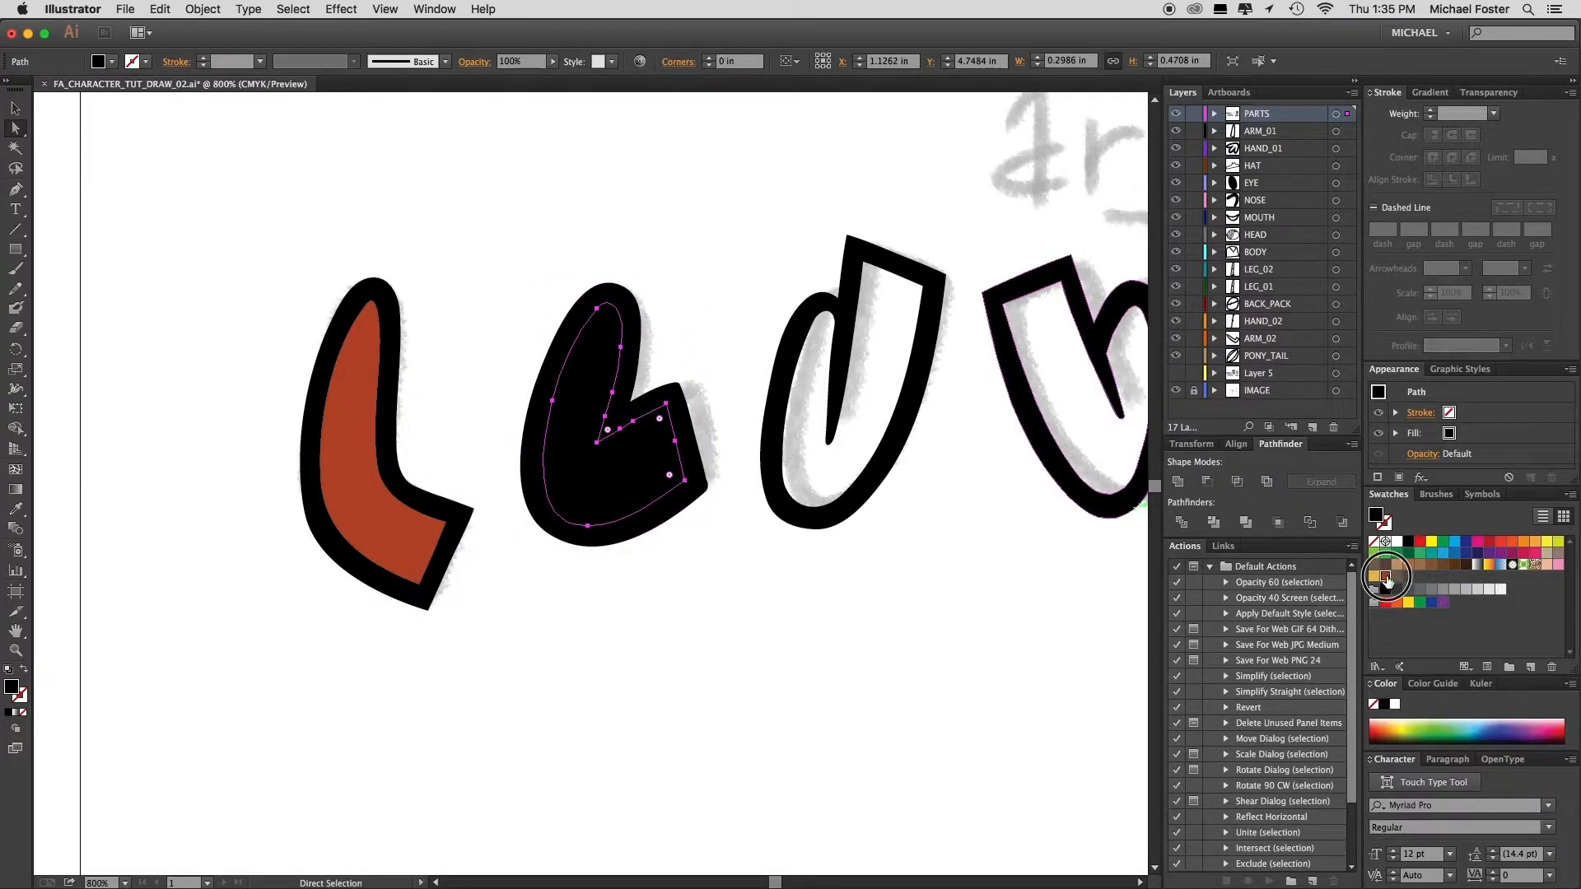
{"action": "left_click", "coordinate": [1386, 575]}
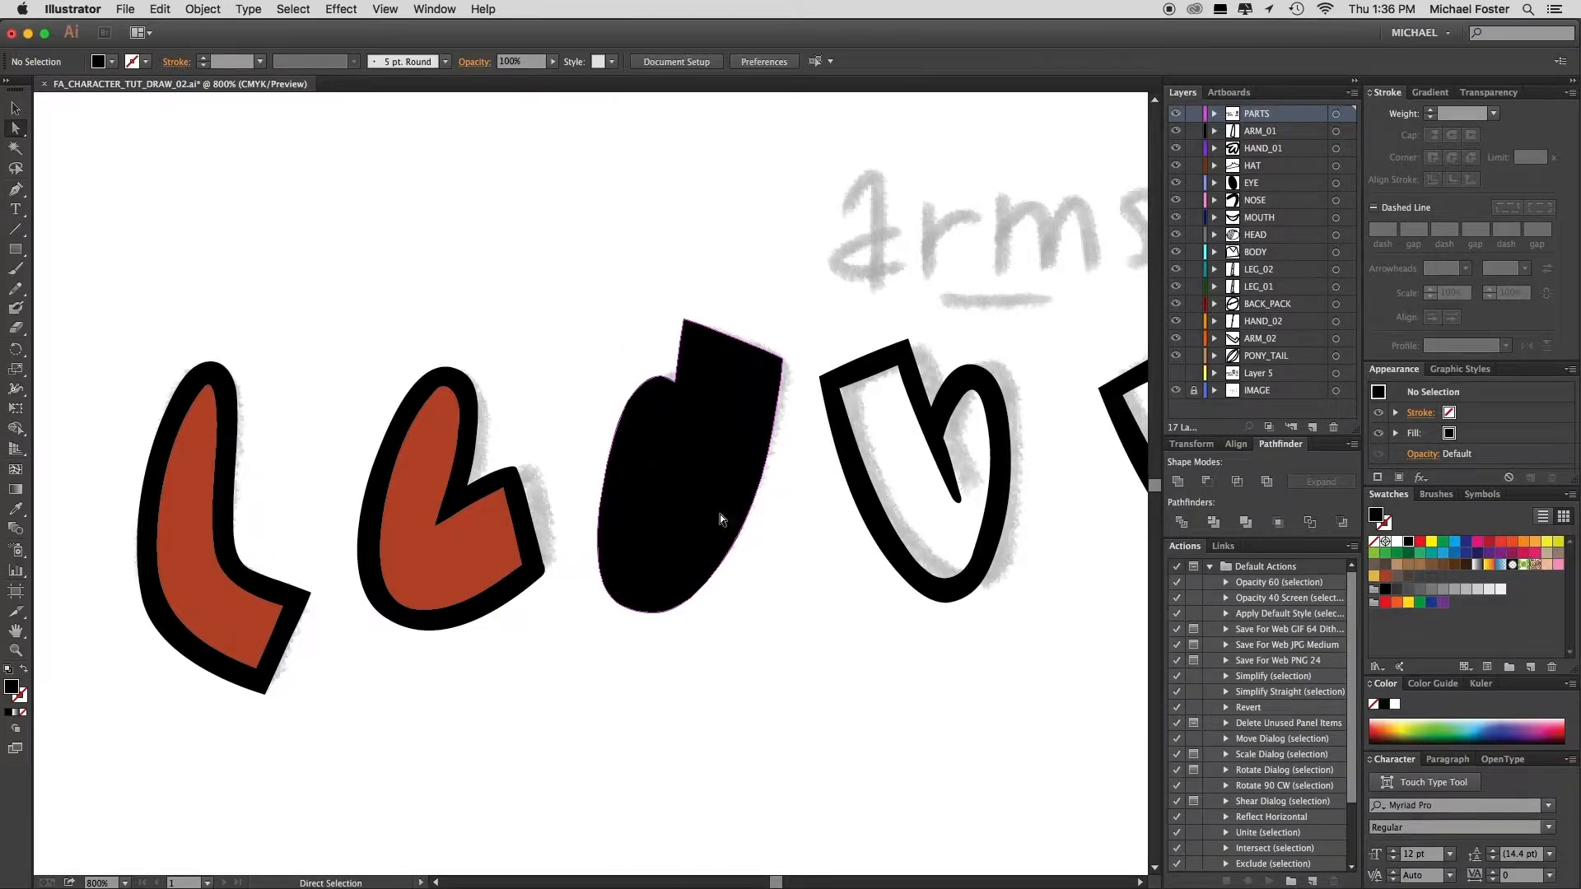
{"action": "left_click", "coordinate": [690, 455]}
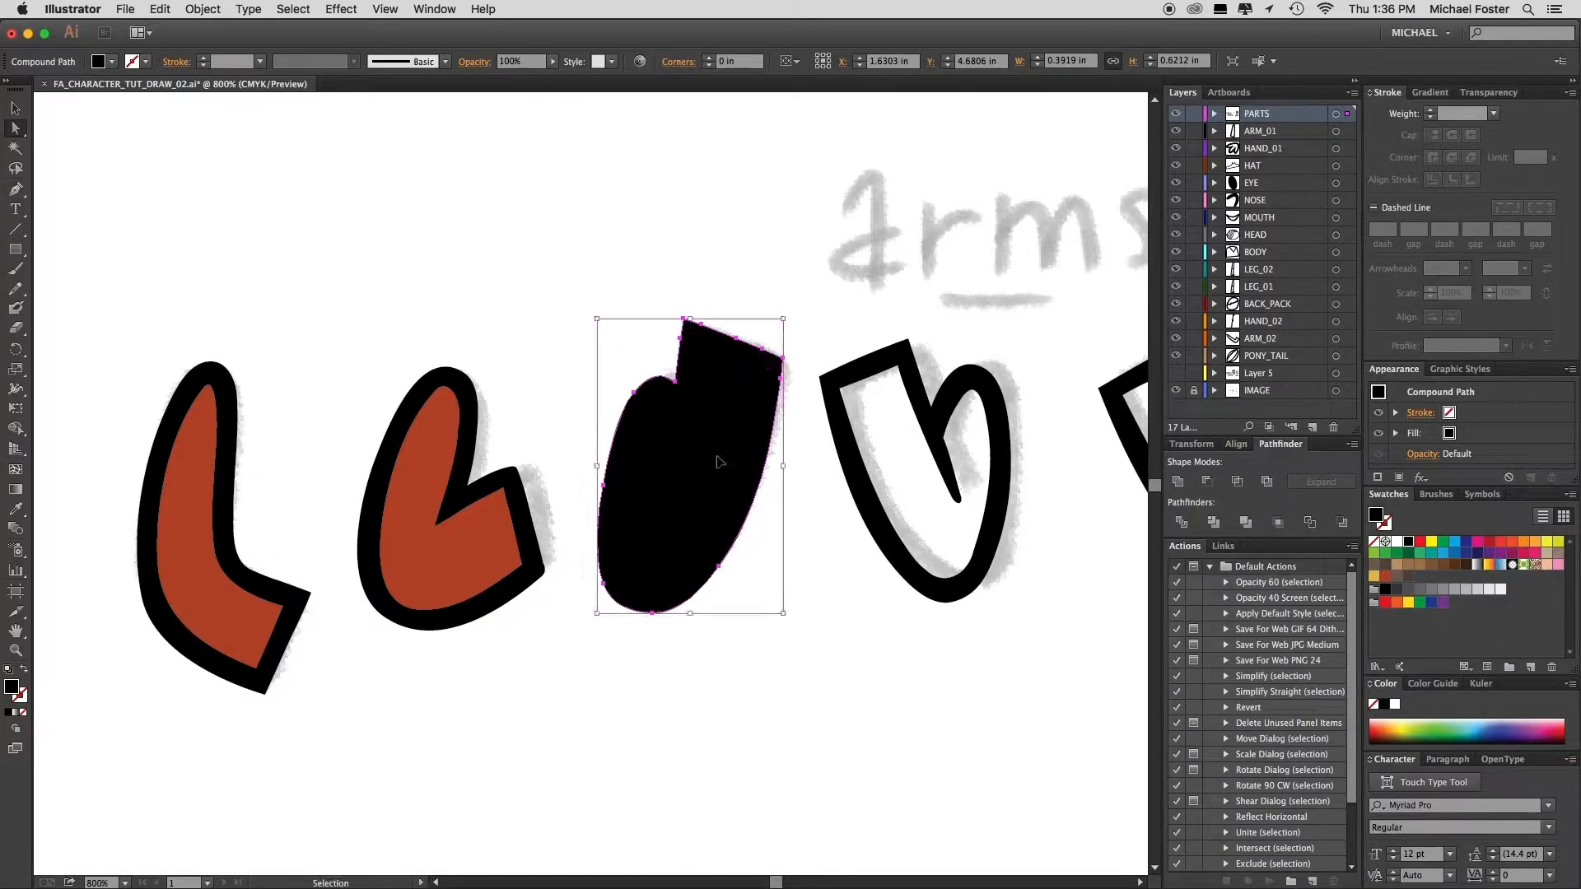
{"action": "left_click", "coordinate": [15, 126]}
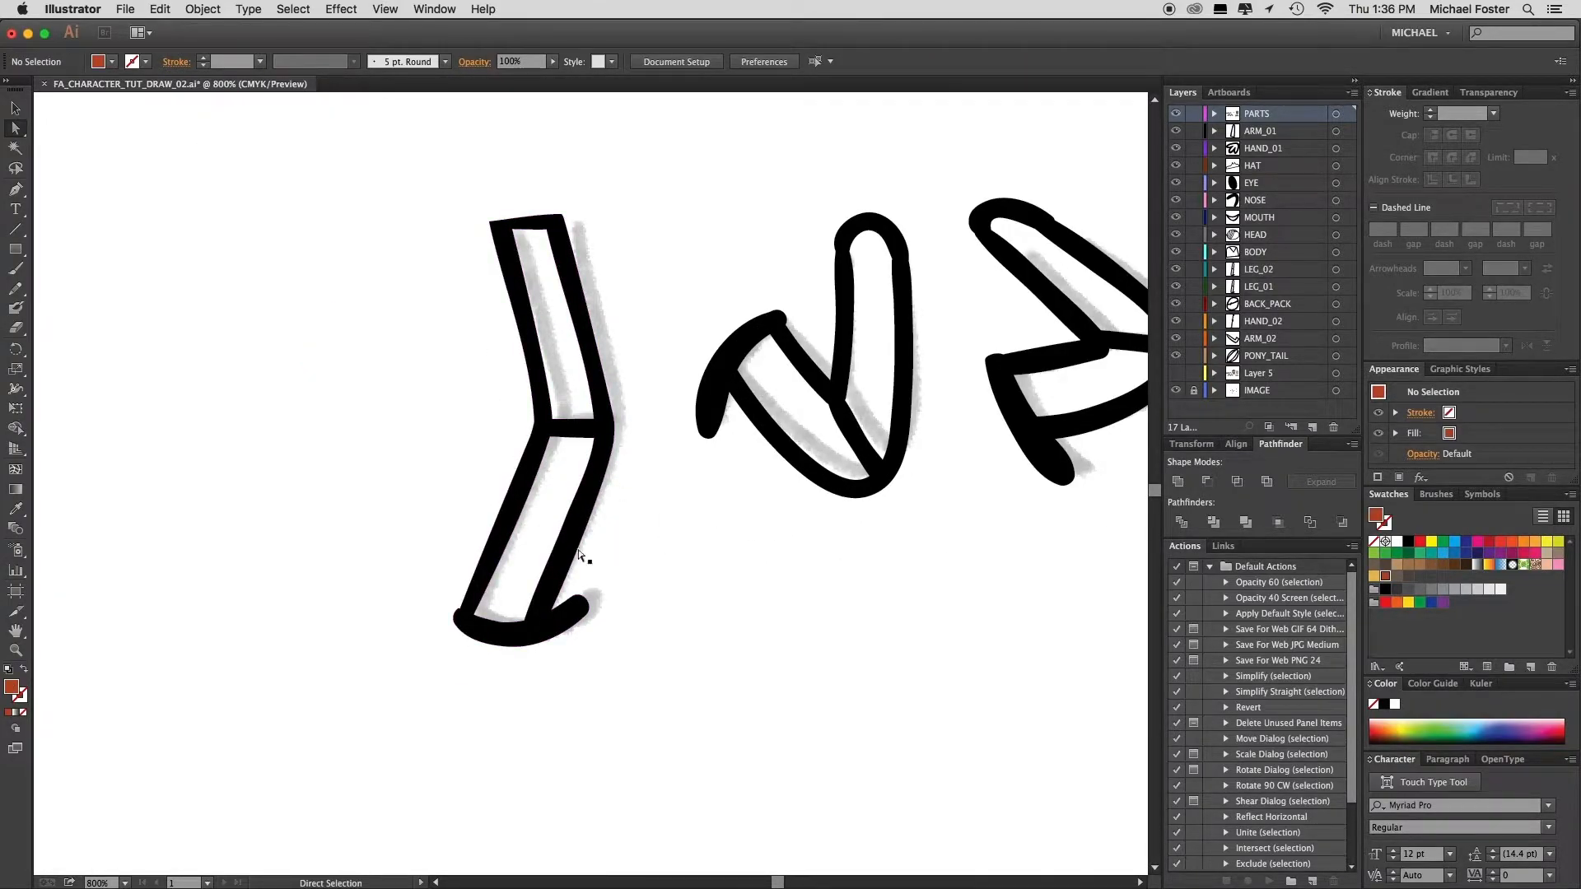
Step: Fill the first leg with tan upper and grey-brown lower sections and group it with its outline
{"action": "left_click", "coordinate": [560, 545]}
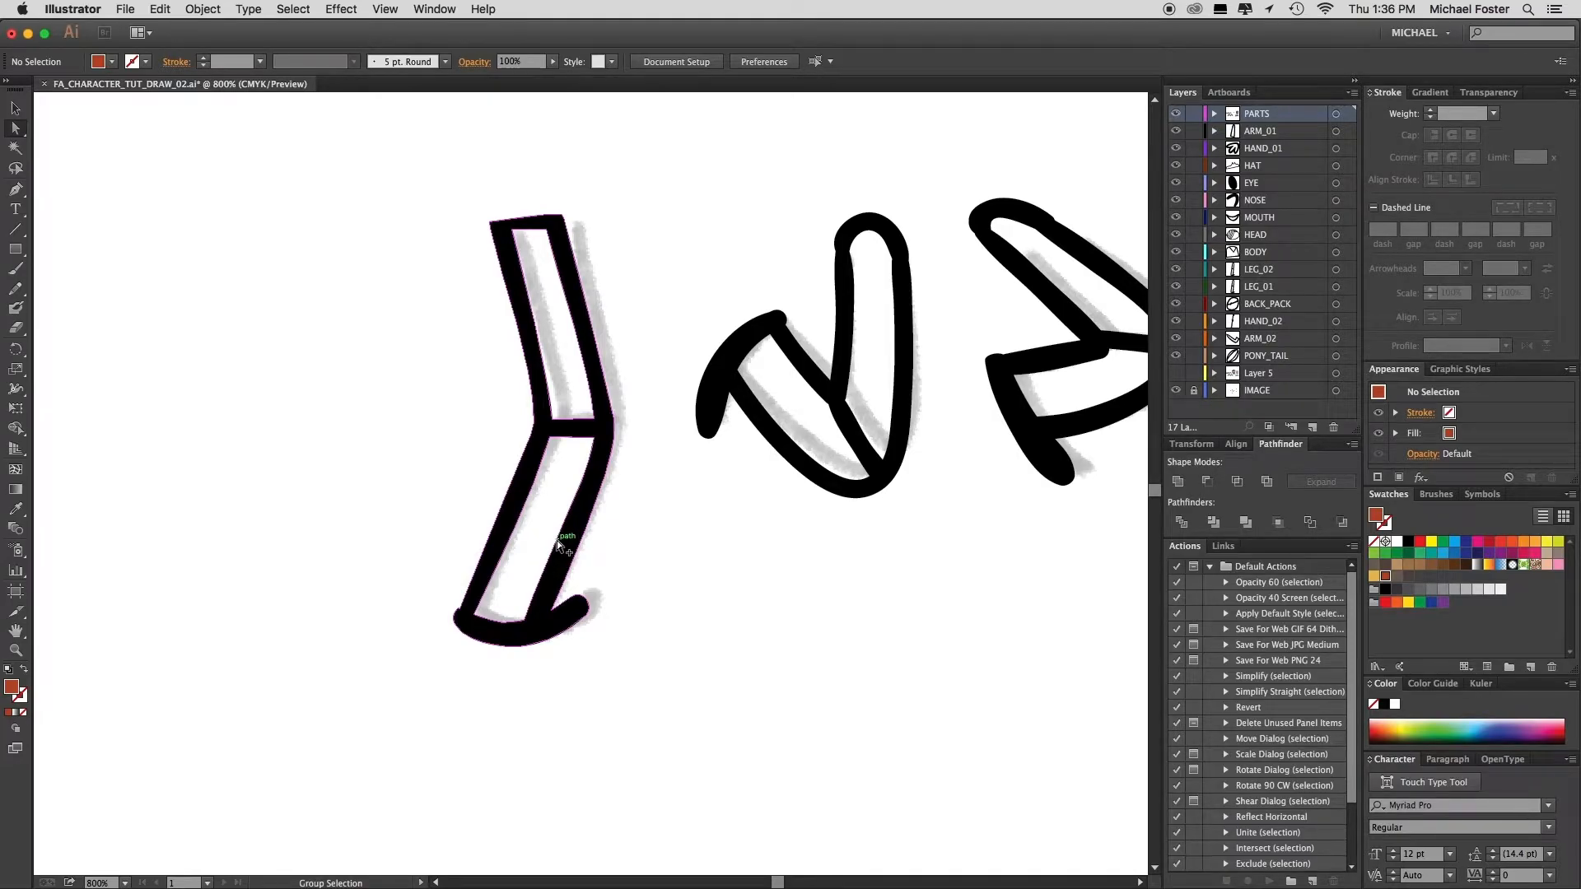
{"action": "left_click", "coordinate": [560, 546]}
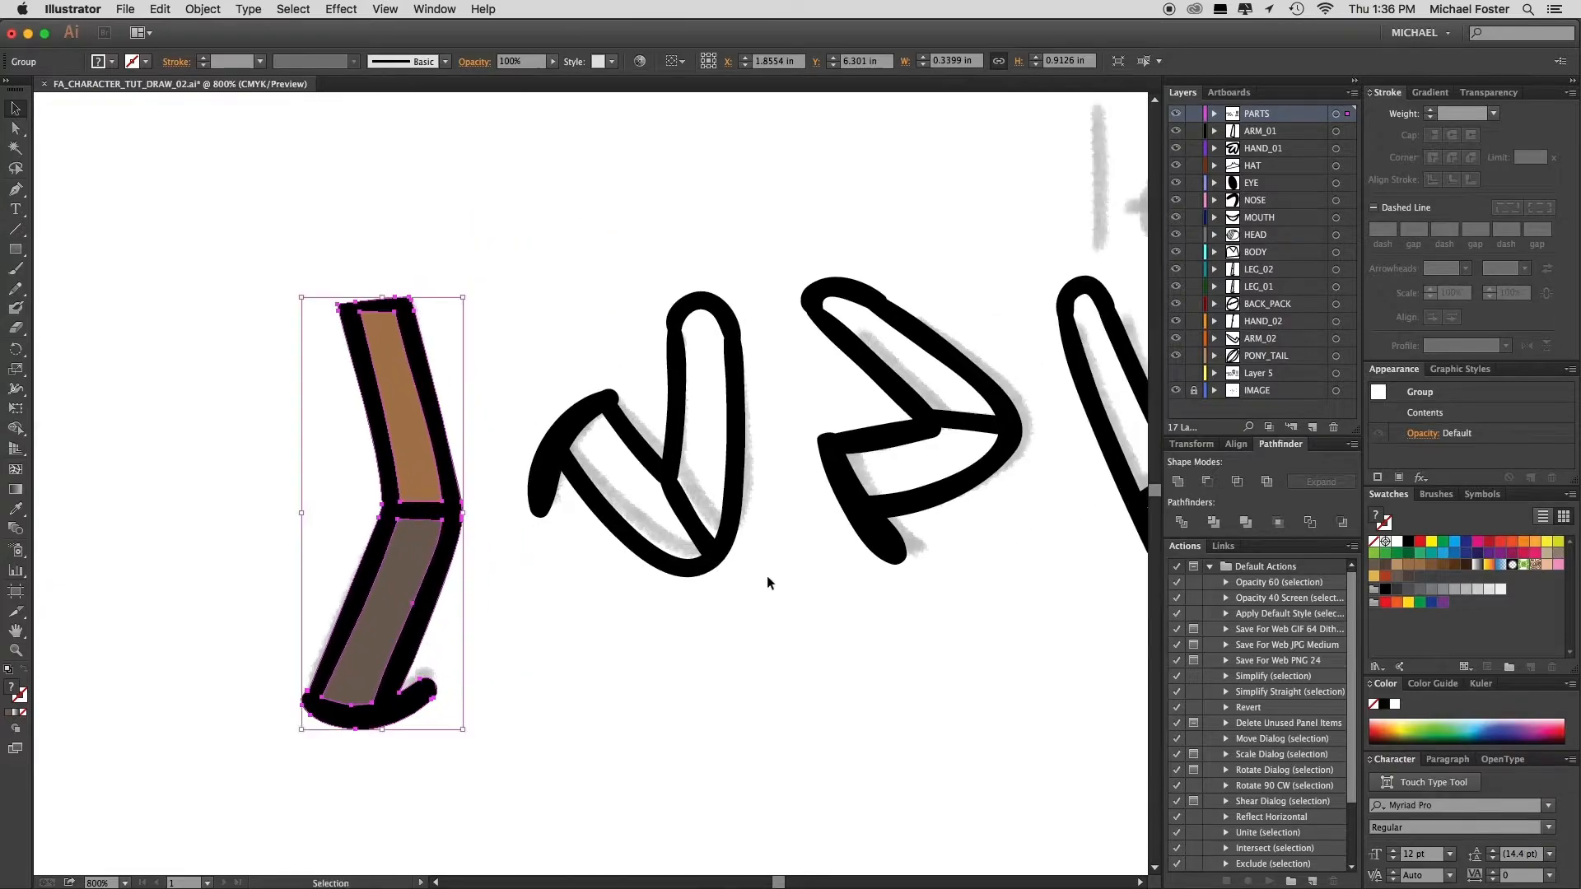
{"action": "left_click", "coordinate": [769, 583]}
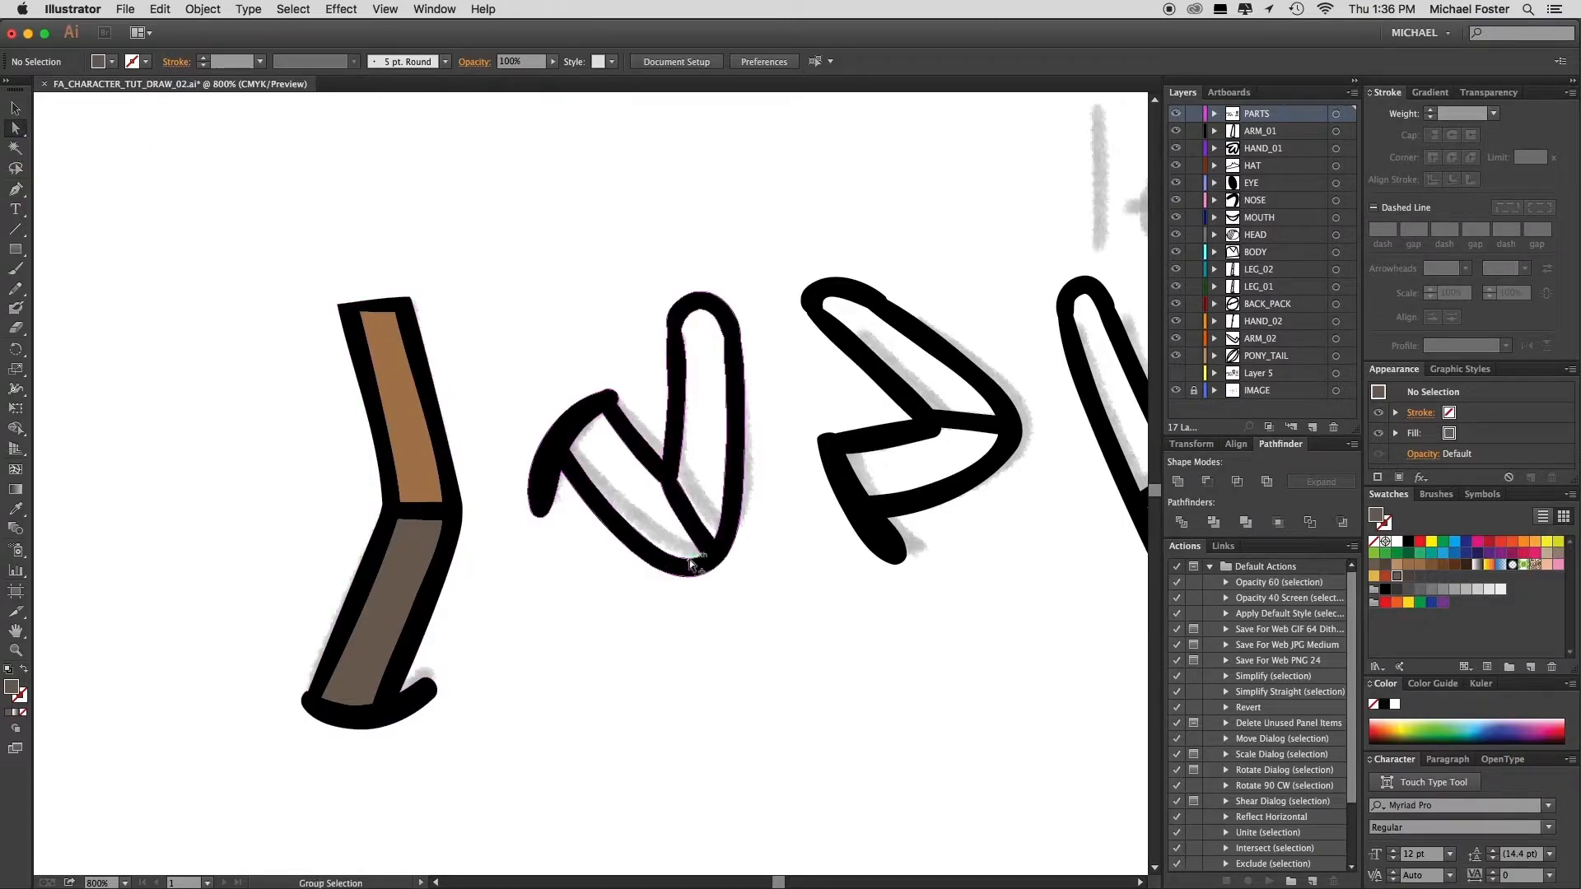
Step: Create a solid black fill shape behind the second leg's outline
{"action": "left_click", "coordinate": [690, 560]}
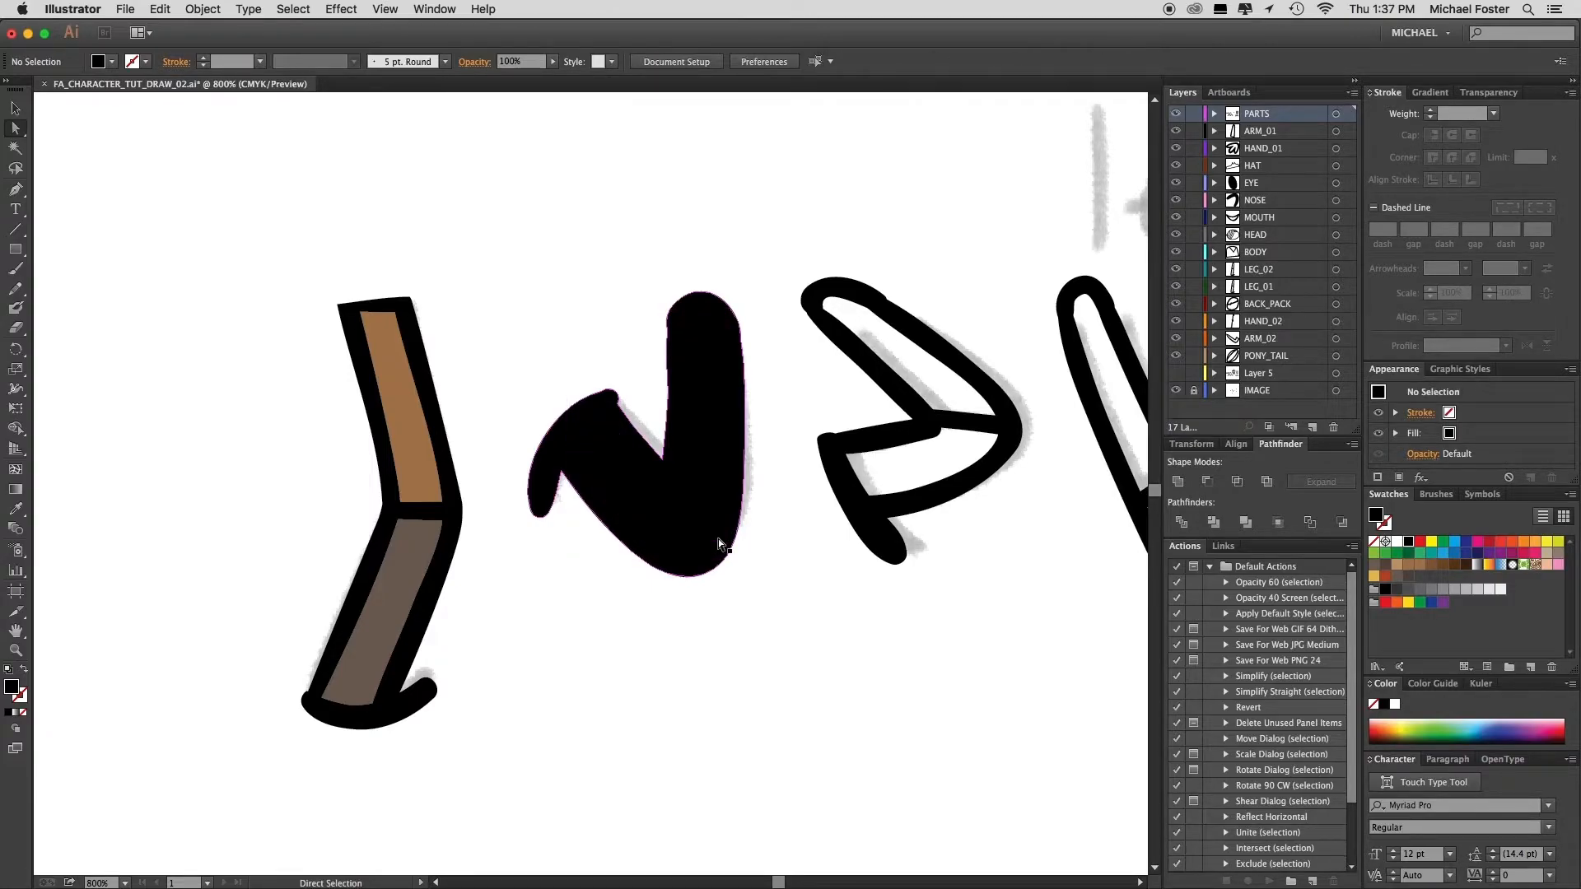
{"action": "left_click", "coordinate": [719, 543]}
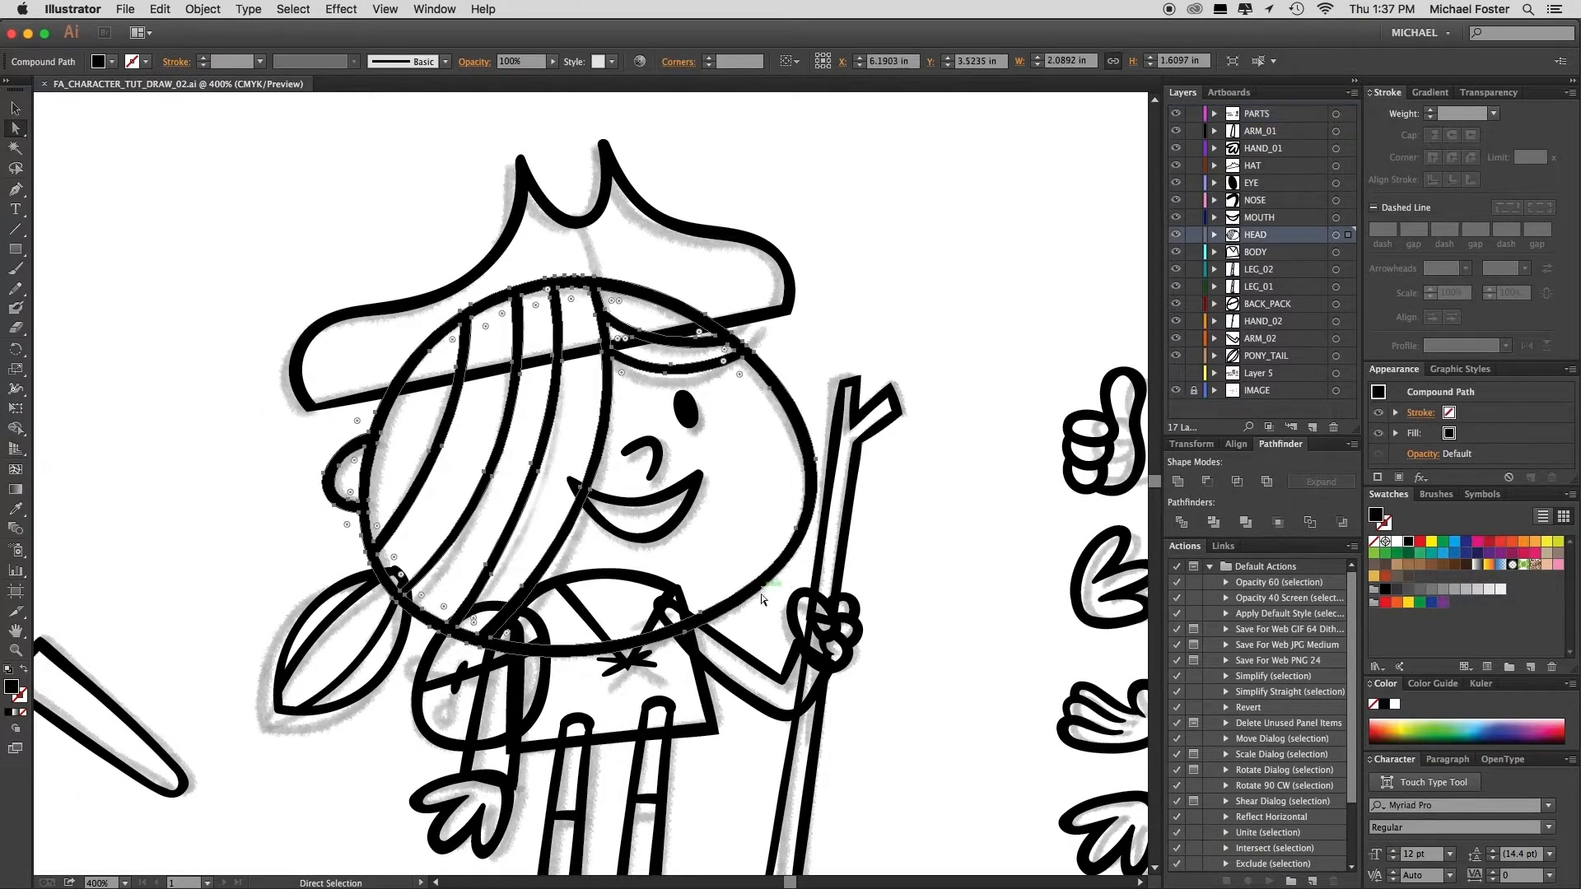
Step: Create a solid black fill shape on the HEAD layer behind the hair and face lines
{"action": "left_click", "coordinate": [760, 599]}
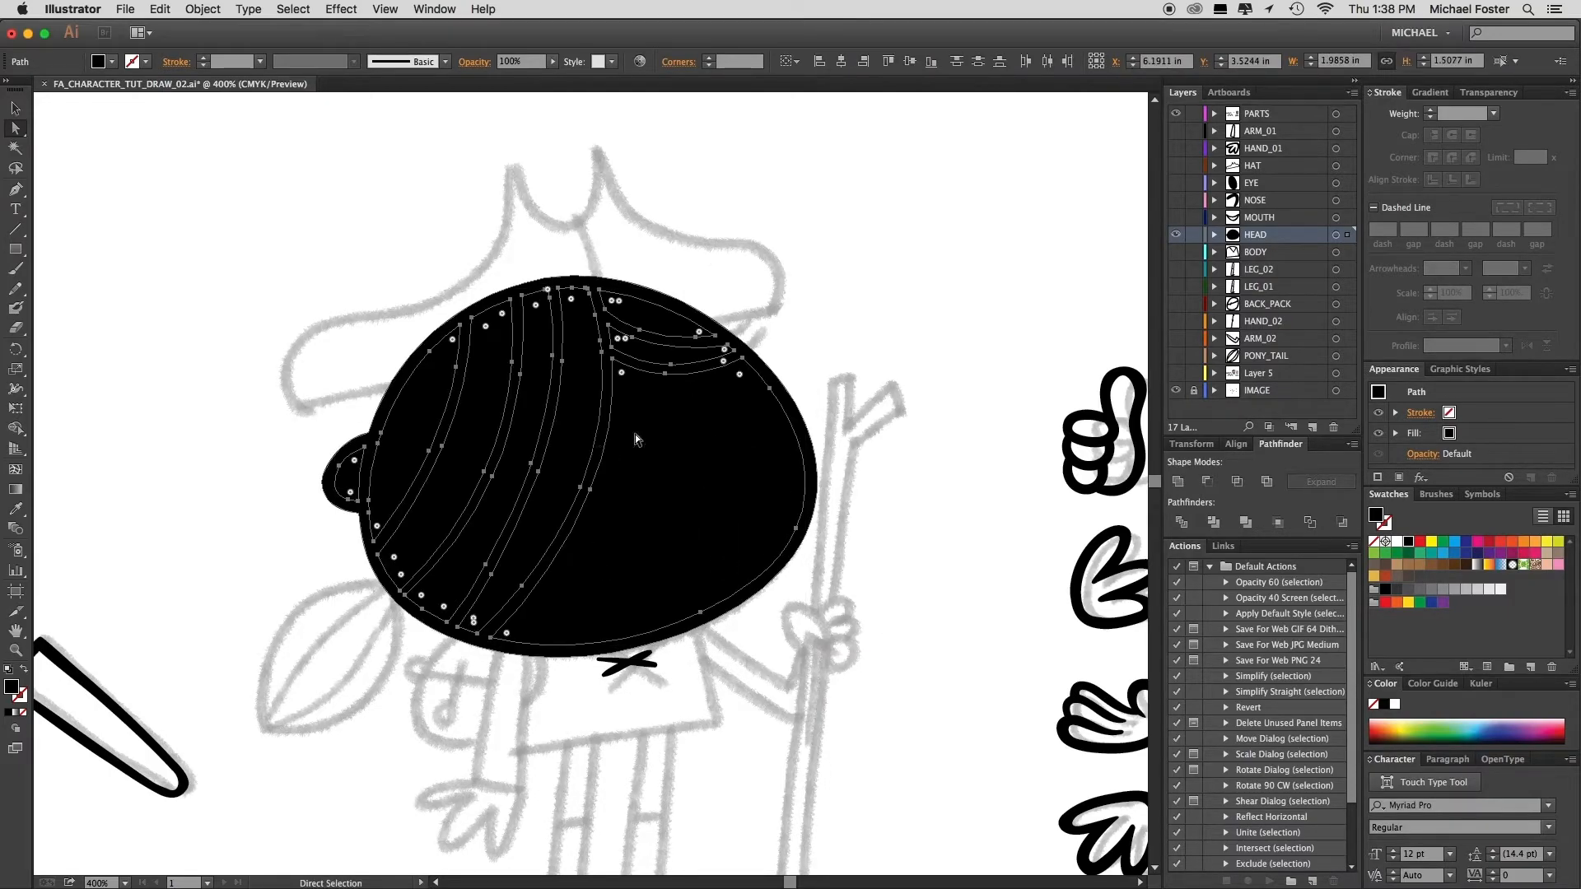
{"action": "mouse_move", "coordinate": [1548, 565]}
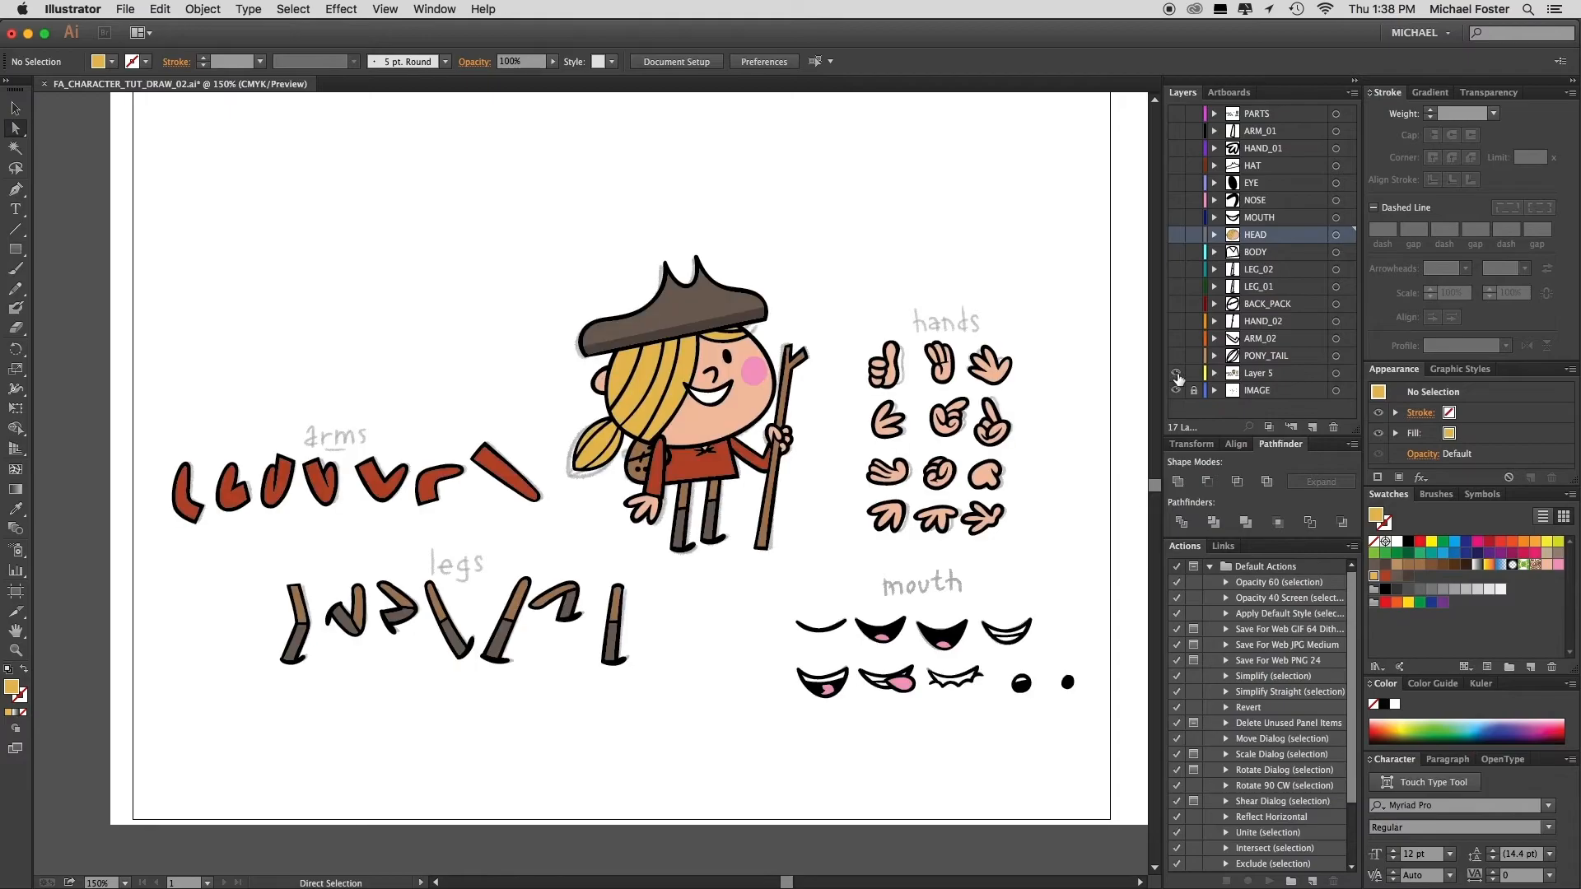
{"action": "mouse_move", "coordinate": [1176, 392]}
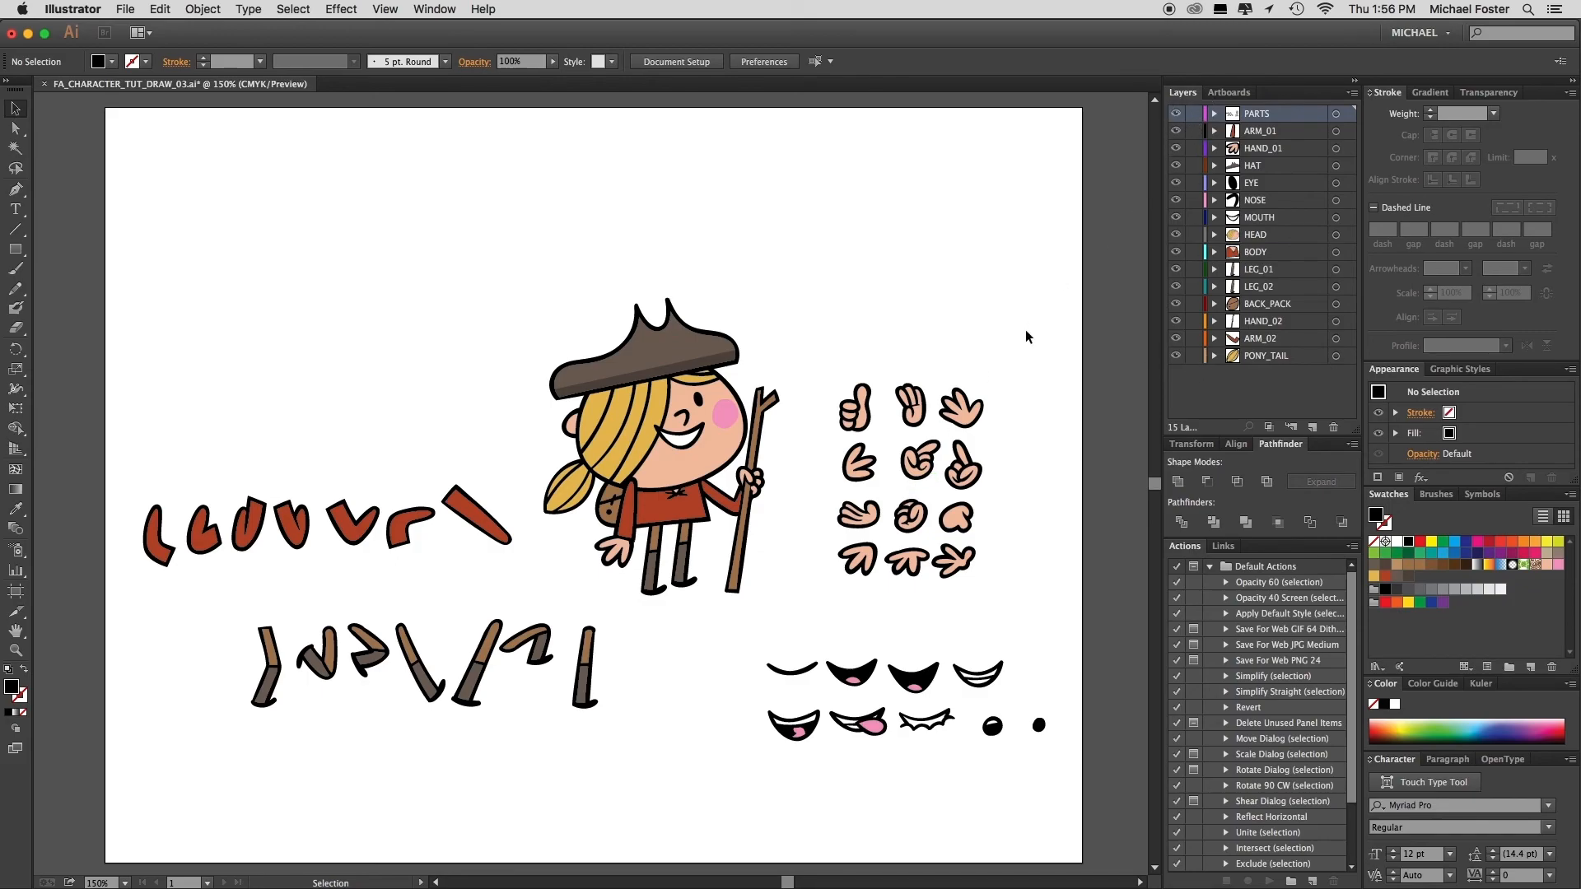
{"action": "mouse_move", "coordinate": [1061, 259]}
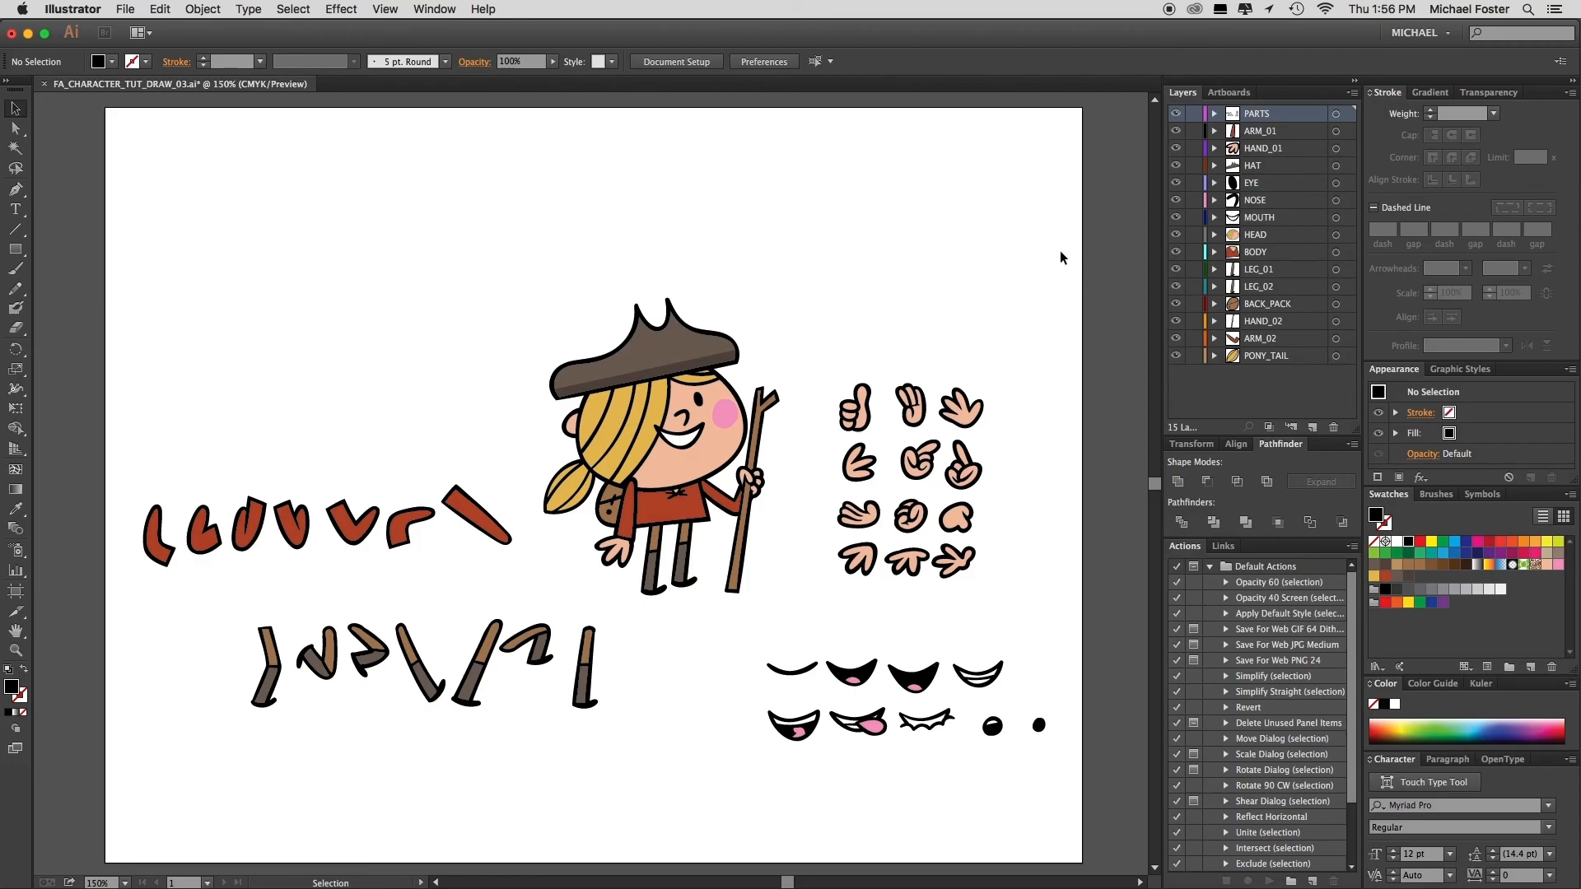